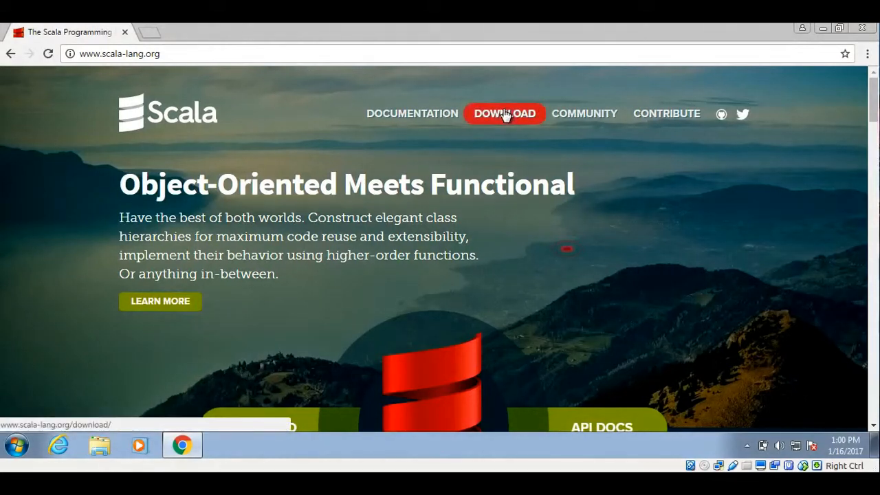
# Step: Navigate from the Scala homepage to the download page listing Scala 2.12.1 binaries
pyautogui.click(505, 113)
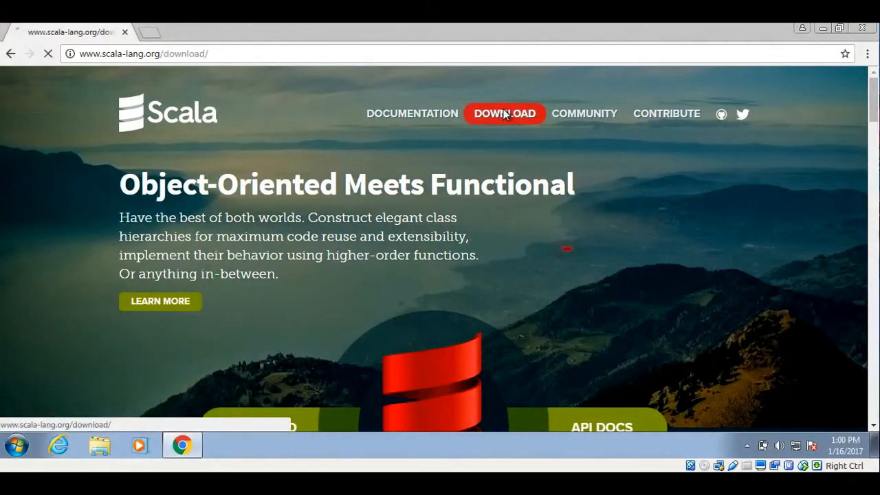
pyautogui.click(505, 112)
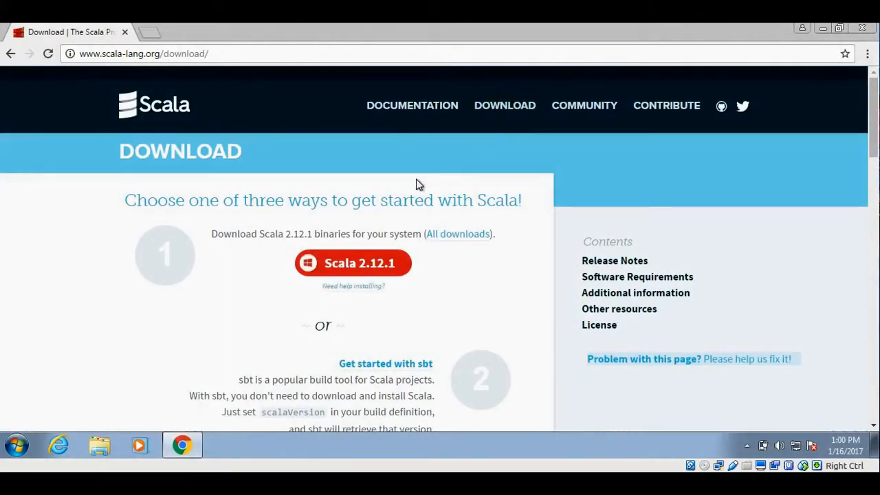
pyautogui.scroll(-3)
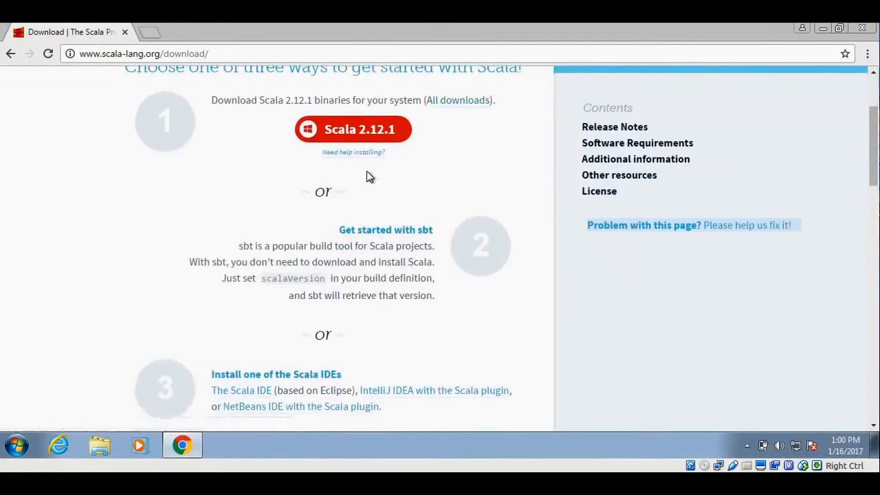
pyautogui.scroll(3)
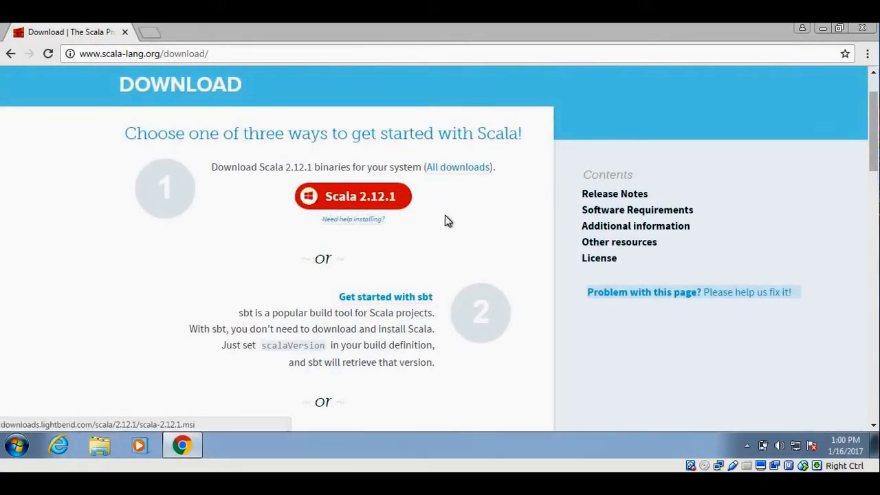
pyautogui.moveTo(443, 209)
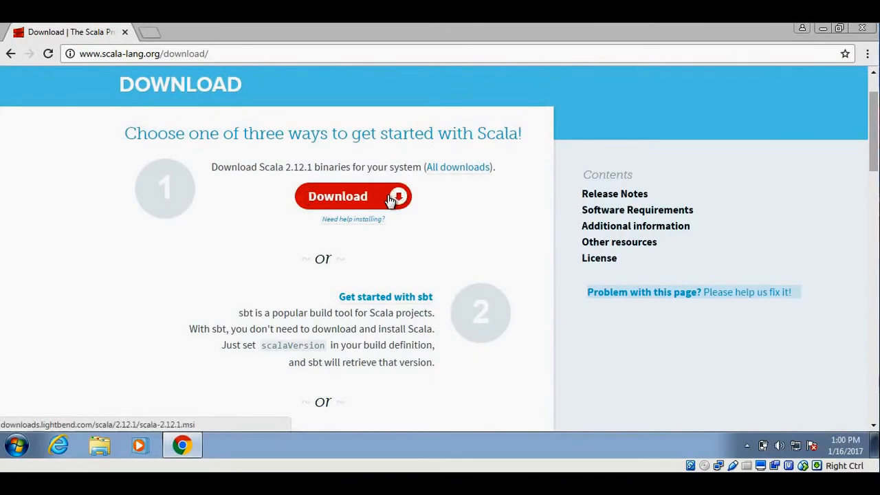
# Step: Download the scala-2.12.1.msi installer and show Chrome's full downloads list
pyautogui.click(338, 195)
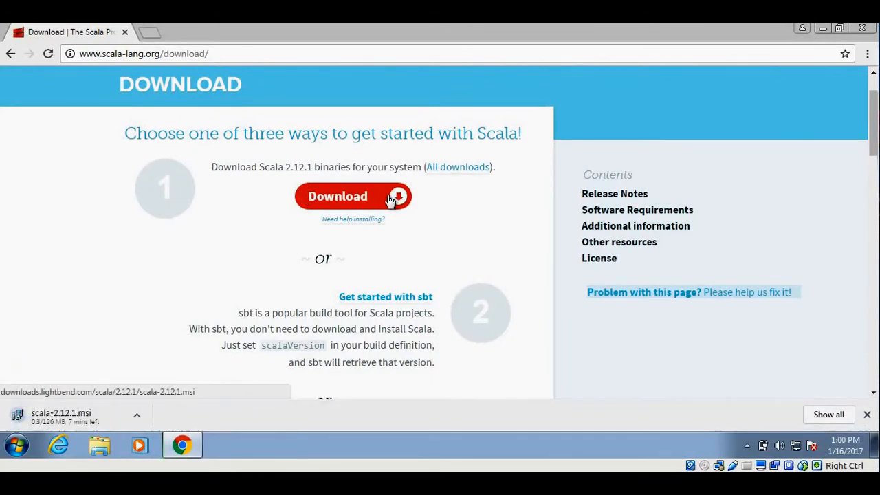
pyautogui.click(339, 195)
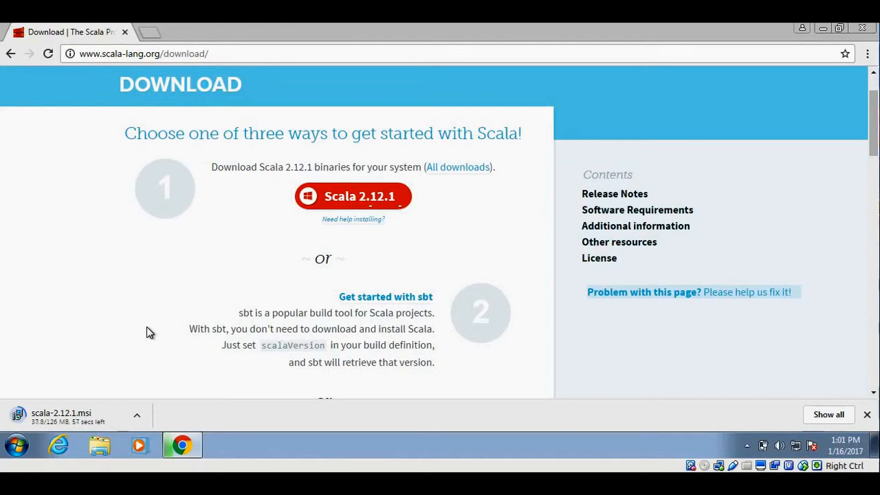
pyautogui.moveTo(140, 331)
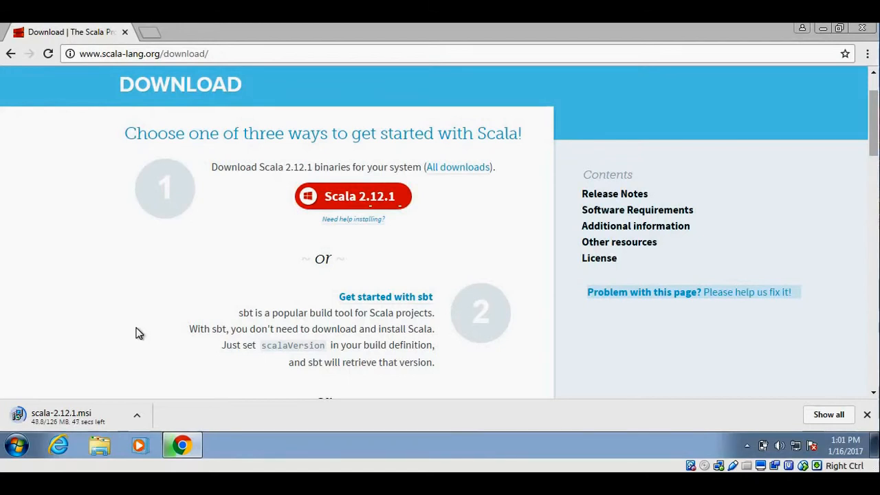
pyautogui.moveTo(154, 305)
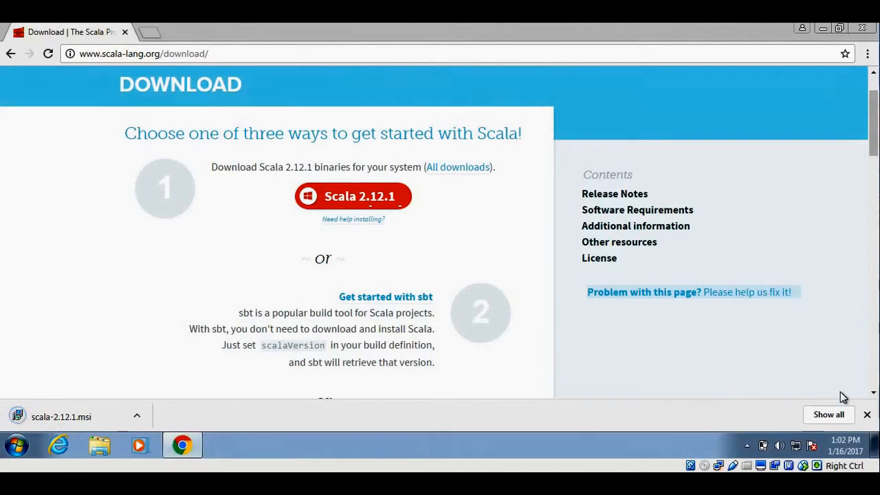
pyautogui.click(828, 415)
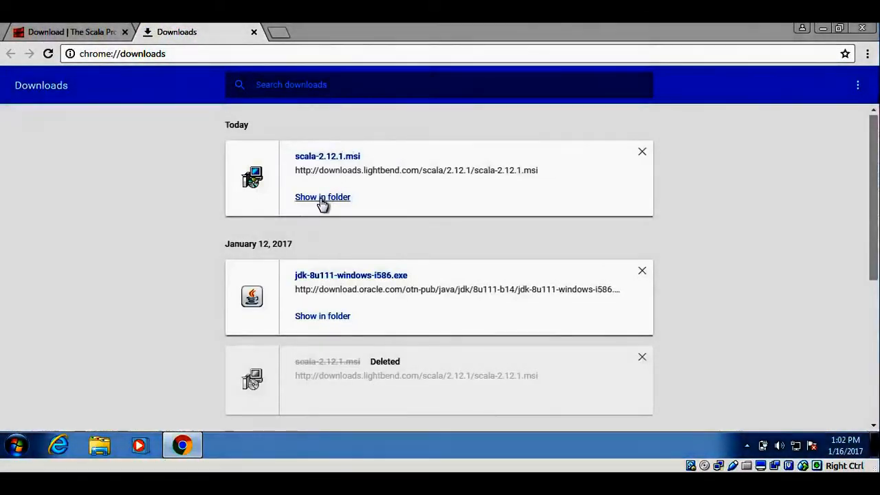
# Step: Reveal scala-2.12.1.msi in the Downloads folder and launch the installer
pyautogui.click(321, 198)
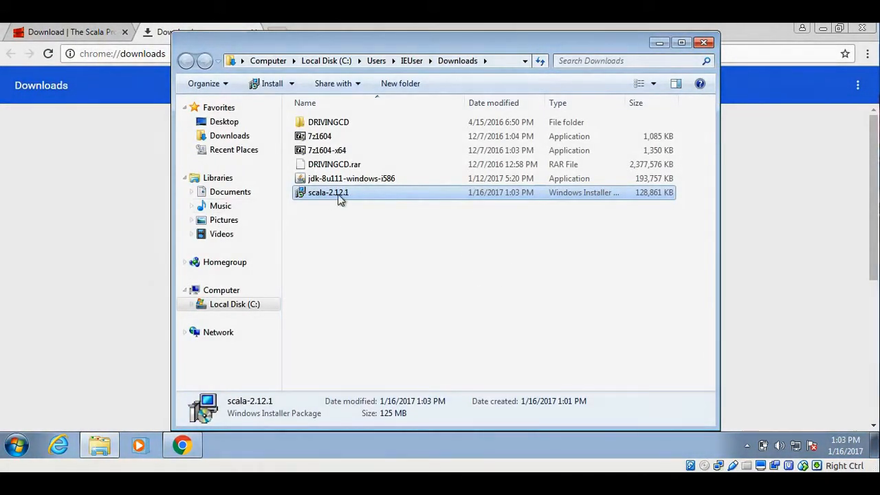
pyautogui.doubleClick(327, 192)
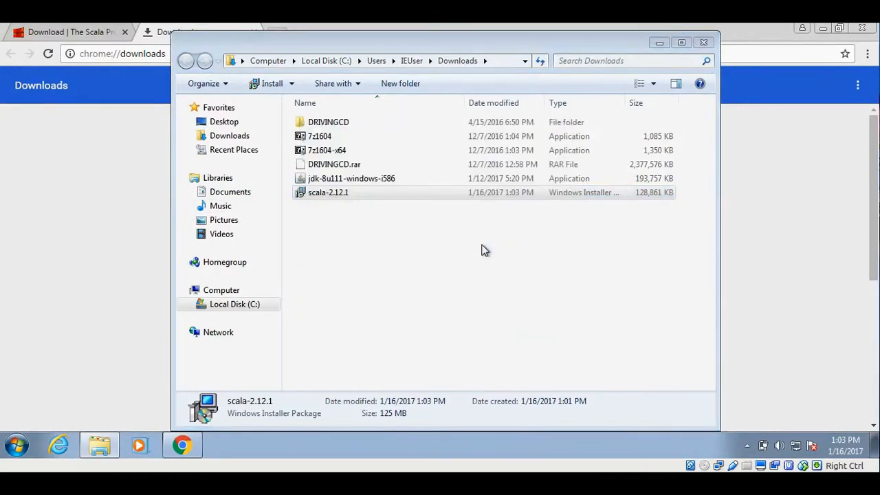
# Step: Accept the license, keep default features and install location, and start installing Scala 2.12.1
pyautogui.doubleClick(327, 193)
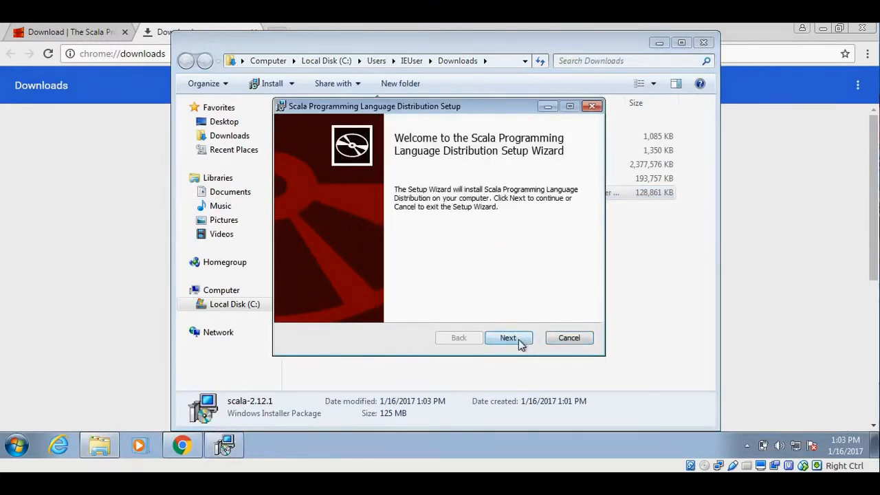
pyautogui.click(509, 338)
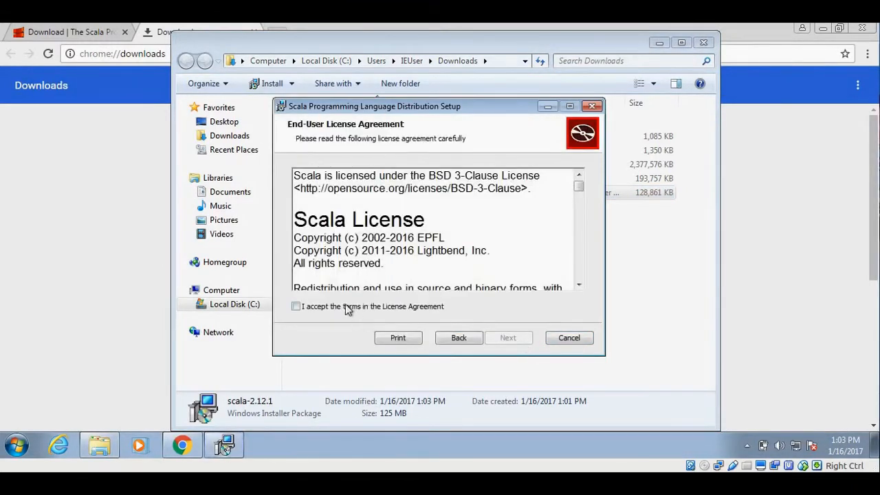
pyautogui.scroll(-3)
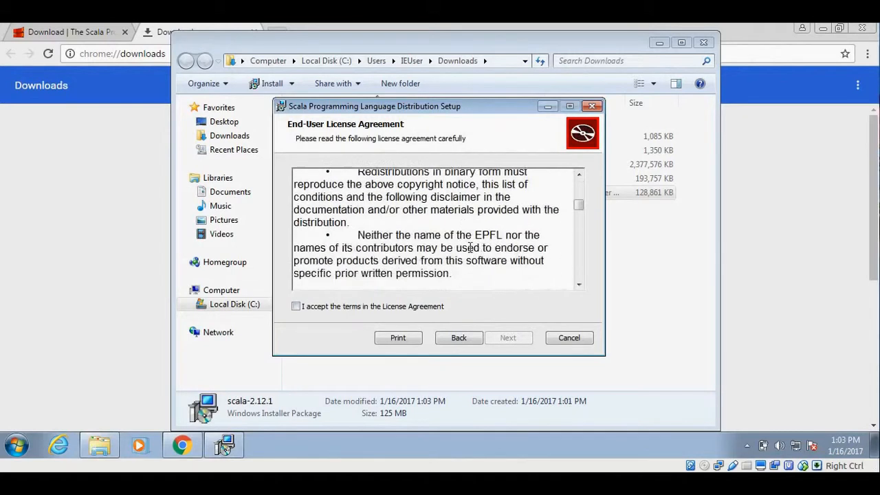
pyautogui.click(296, 305)
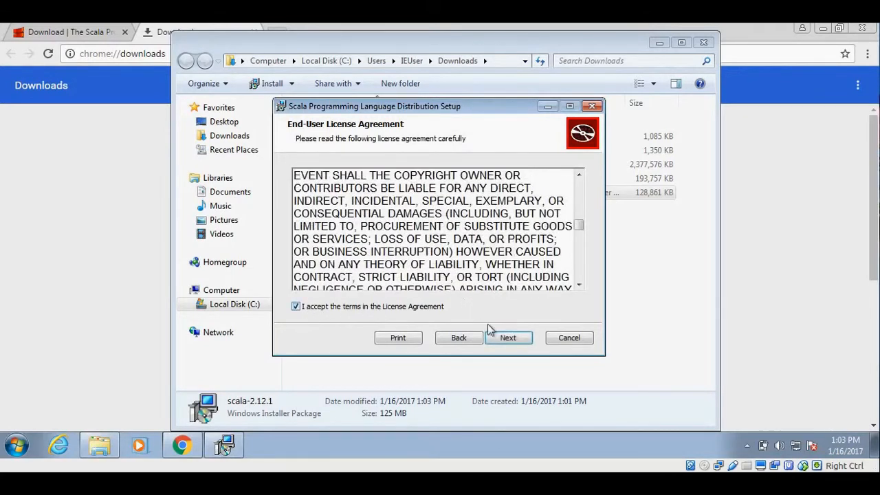
pyautogui.click(509, 338)
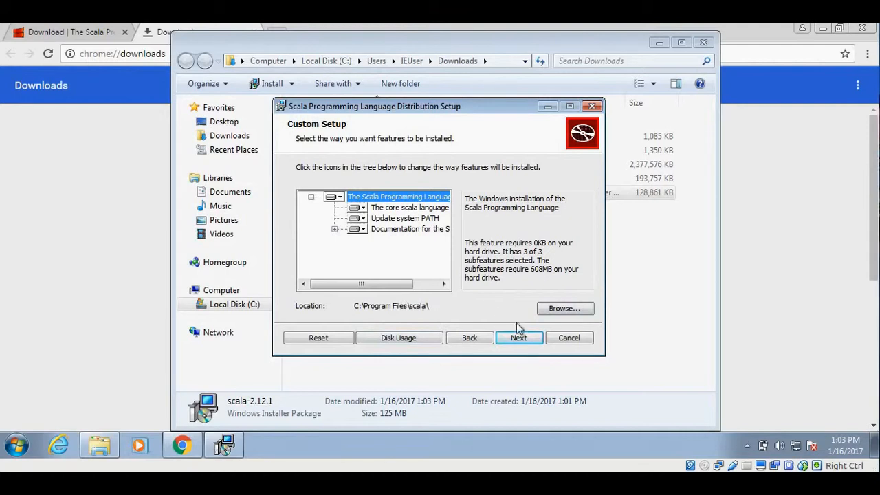
pyautogui.click(518, 338)
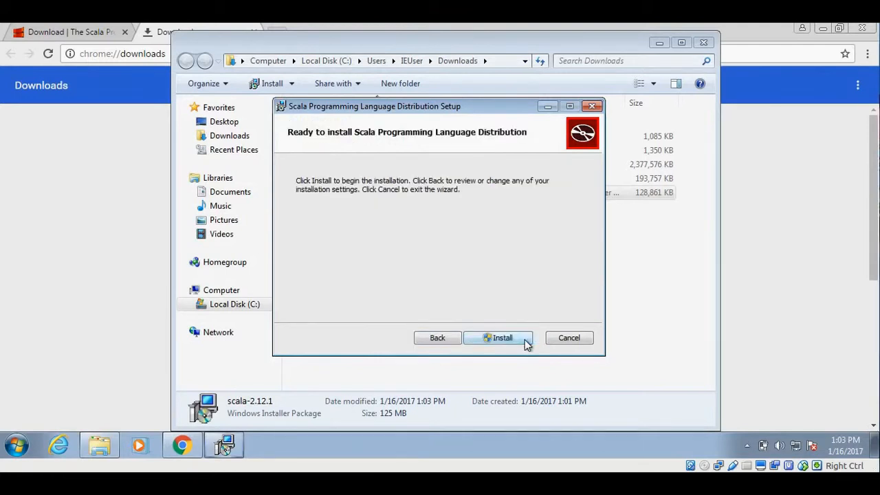
pyautogui.click(498, 338)
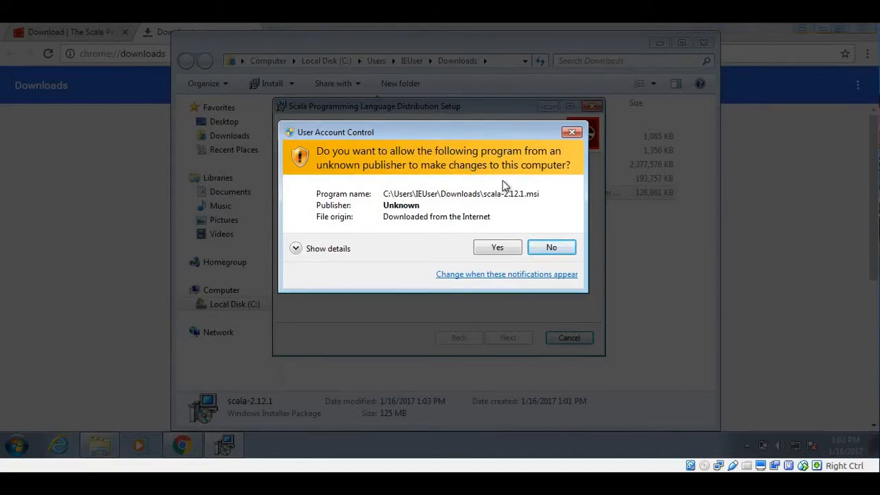
pyautogui.moveTo(508, 189)
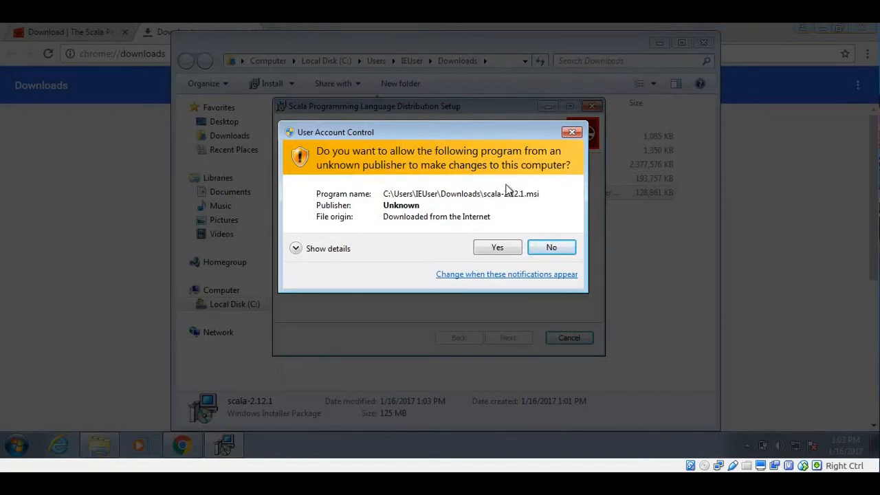
pyautogui.moveTo(498, 242)
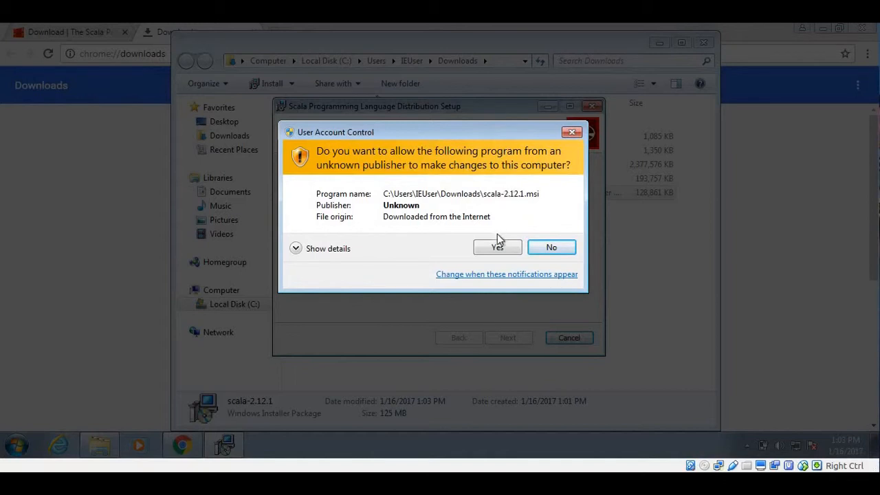
pyautogui.moveTo(471, 138)
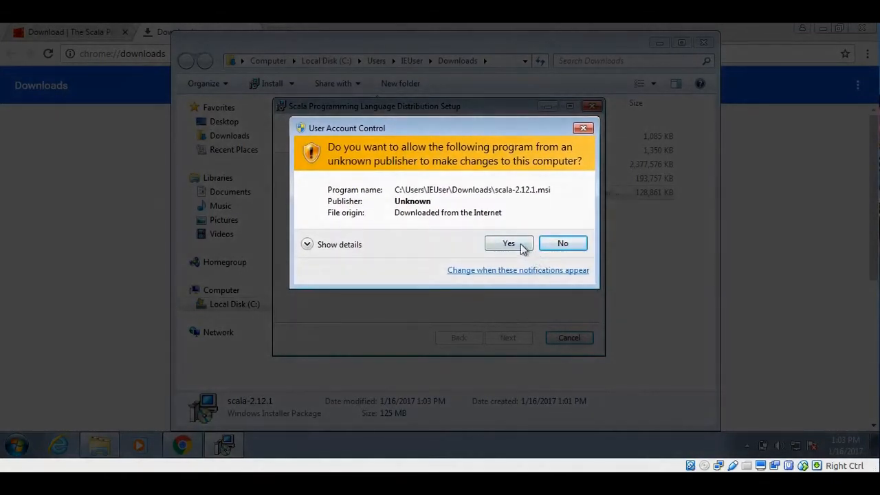
# Step: Grant User Account Control permission, let setup complete, and finish the wizard
pyautogui.click(509, 242)
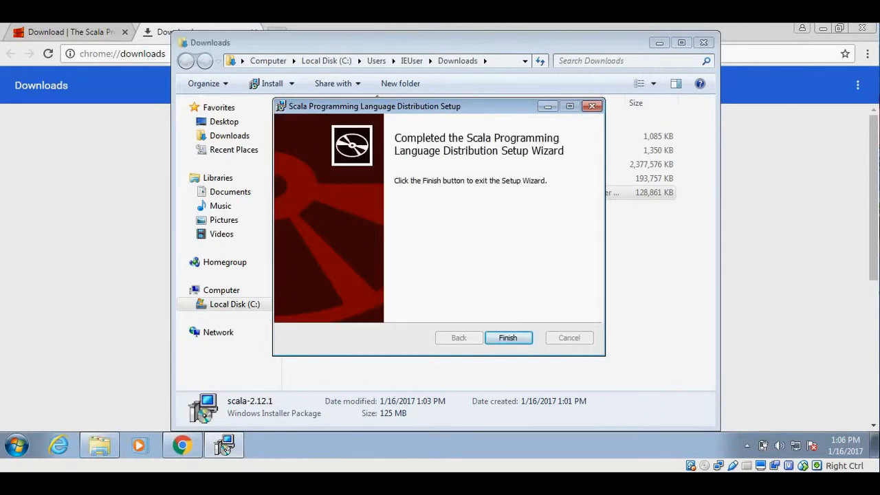
pyautogui.click(508, 338)
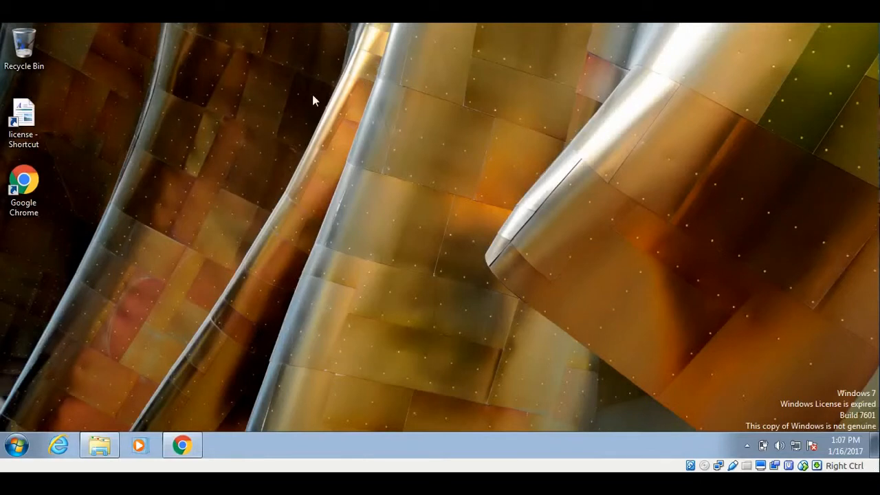
pyautogui.moveTo(17, 446)
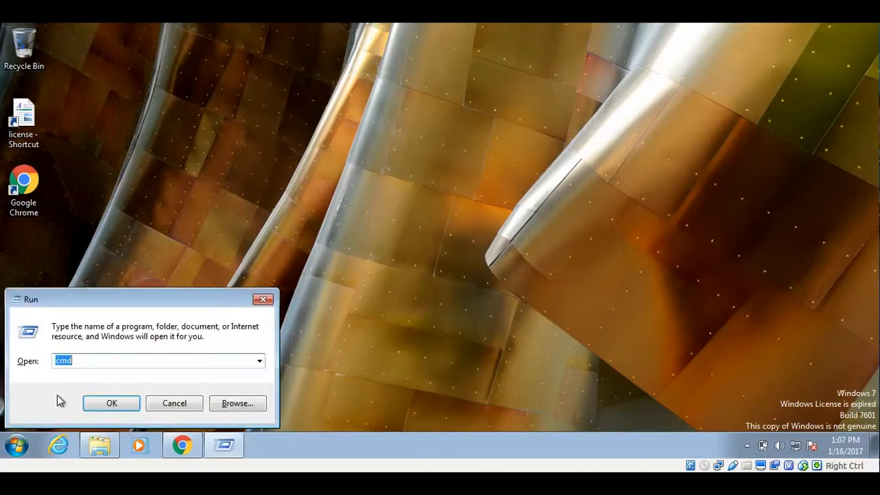
# Step: Run cmd from the Run dialog to get a Command Prompt at the home folder
pyautogui.click(174, 403)
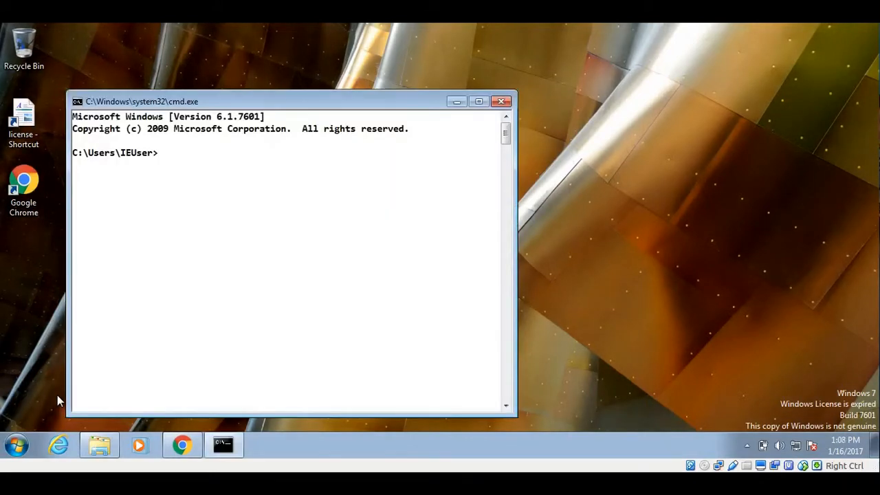
# Step: Run 'scala -version', confirming Scala code runner version 2.12.1
pyautogui.write('scala')
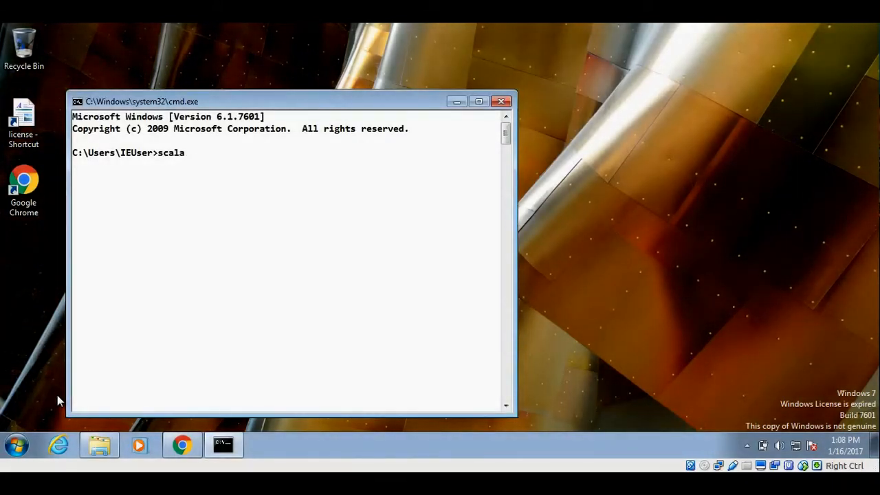
pyautogui.write('-version')
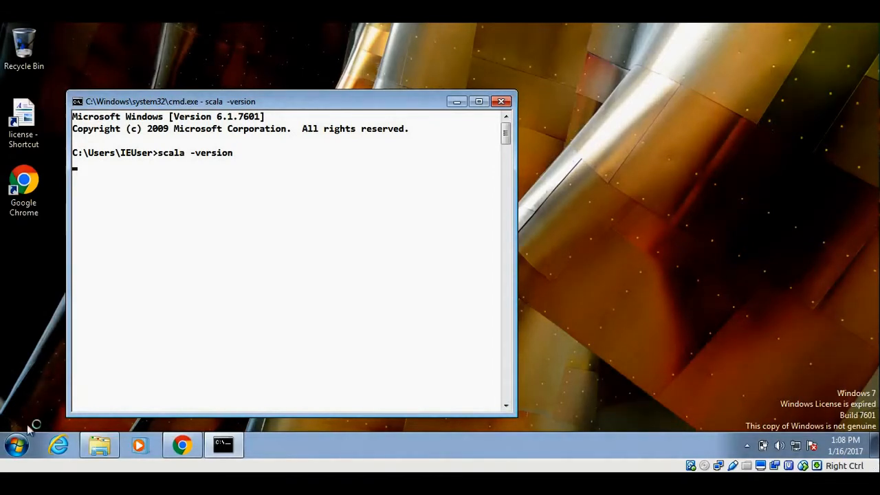
pyautogui.press('enter')
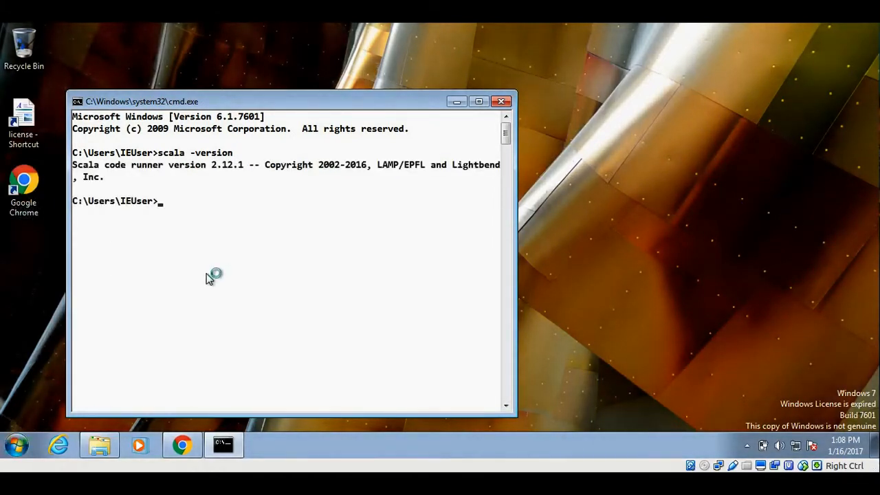